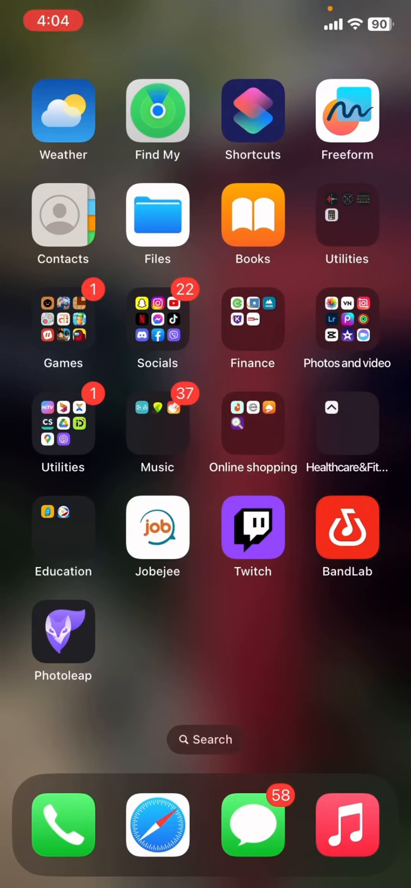
Launch Photoleap and continue past the welcome screen with 'Dive right in!'.
click(52, 20)
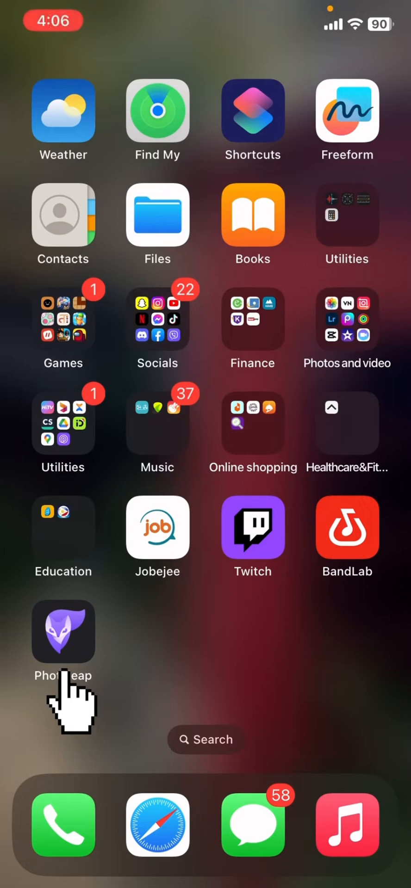
click(63, 631)
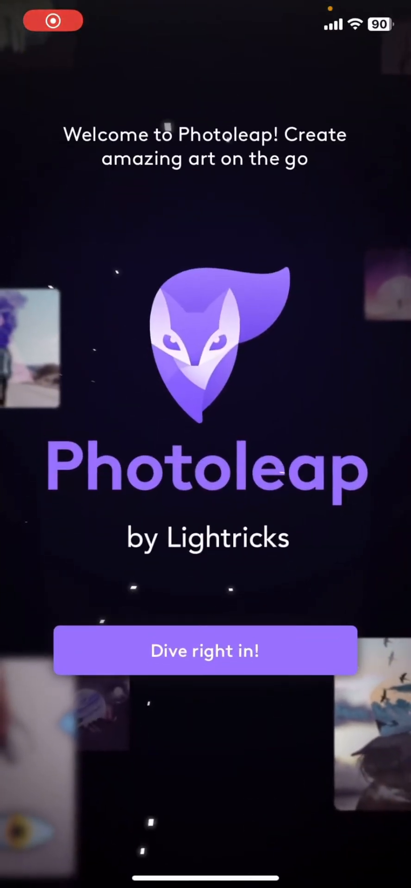
click(206, 651)
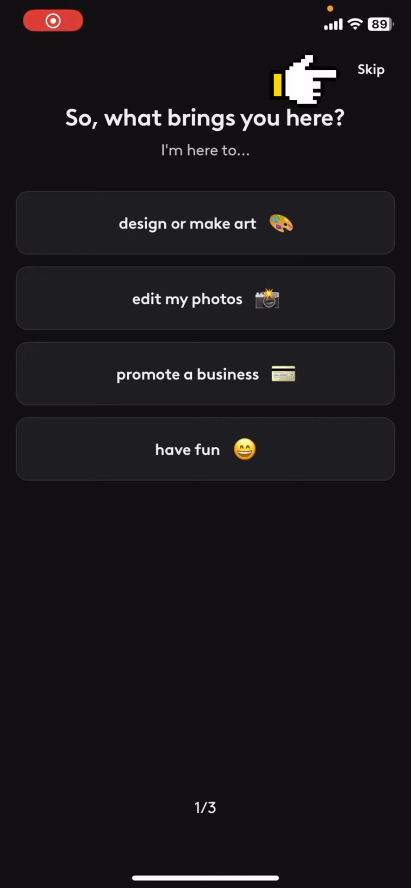
Skip the 'what brings you here' questions and choose to sign up with email.
click(370, 69)
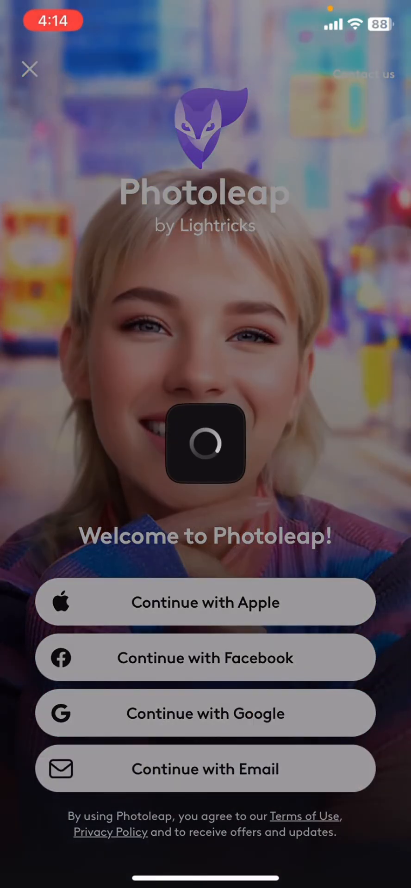
click(205, 769)
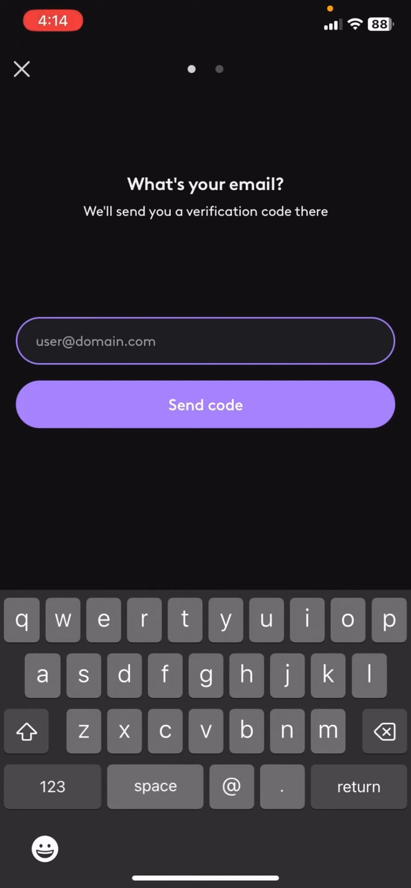
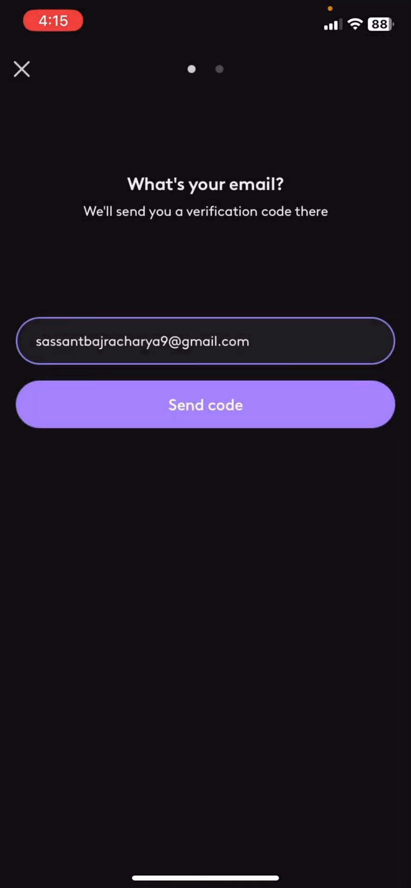
click(205, 404)
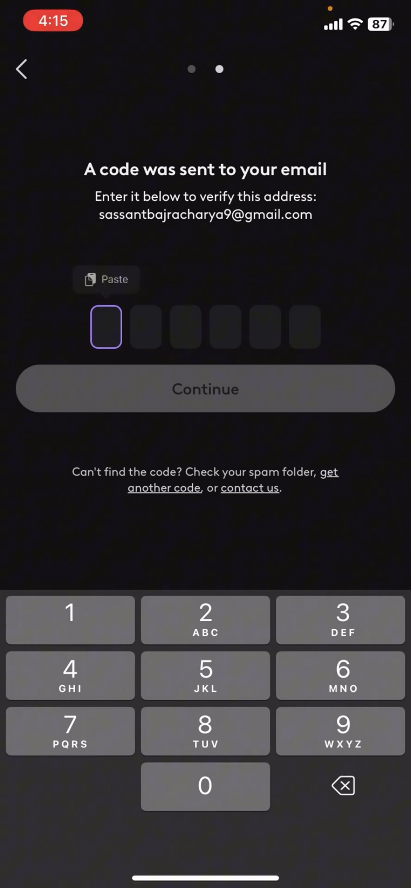
Submit the emailed six-digit code, close the Settings sheet, and browse the home feed.
click(107, 280)
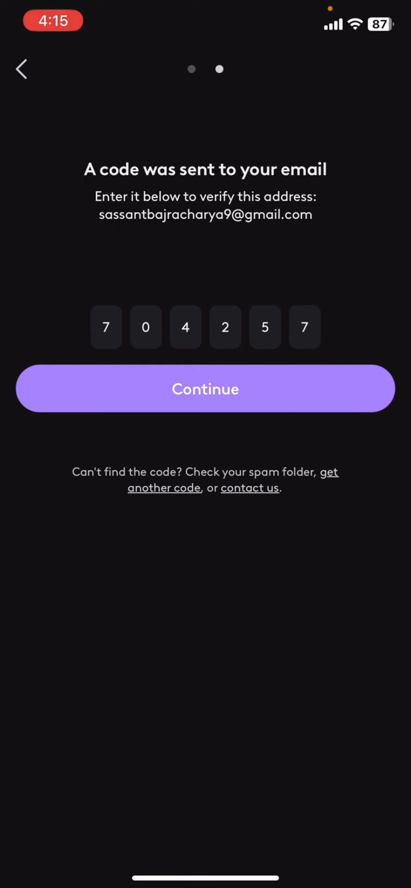
click(204, 388)
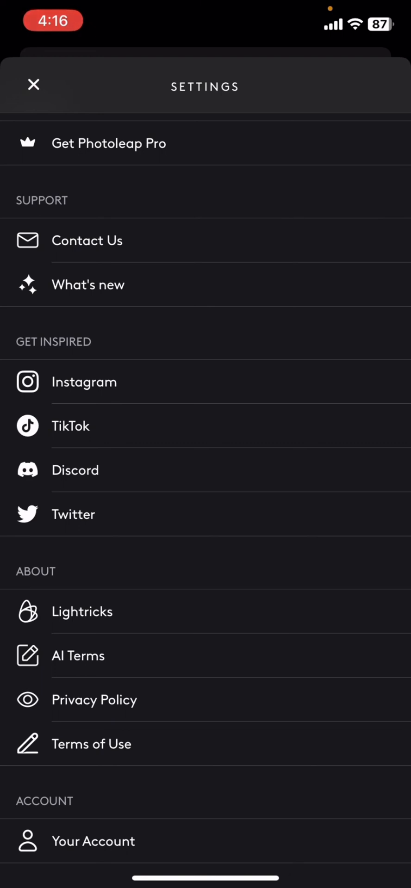
click(33, 85)
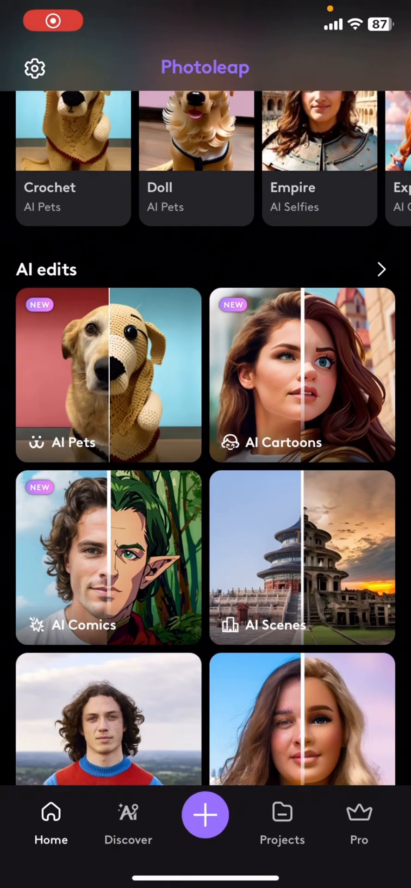
scroll(down, 3)
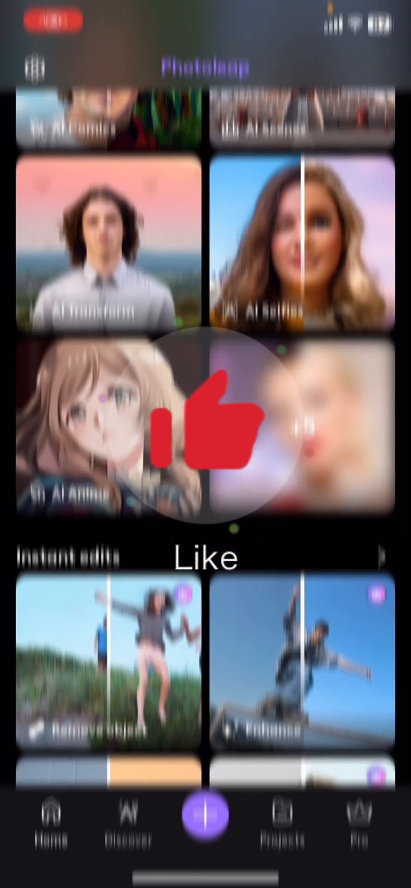